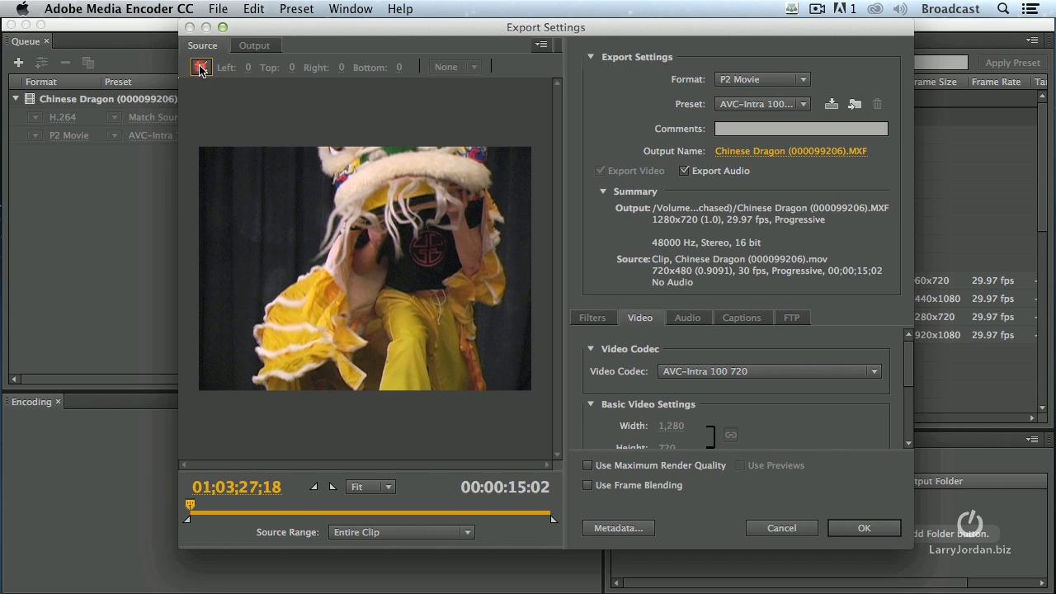
Enable cropping, then scrub the Chinese Dragon clip to a frame showing the dragon's face.
left_click(201, 66)
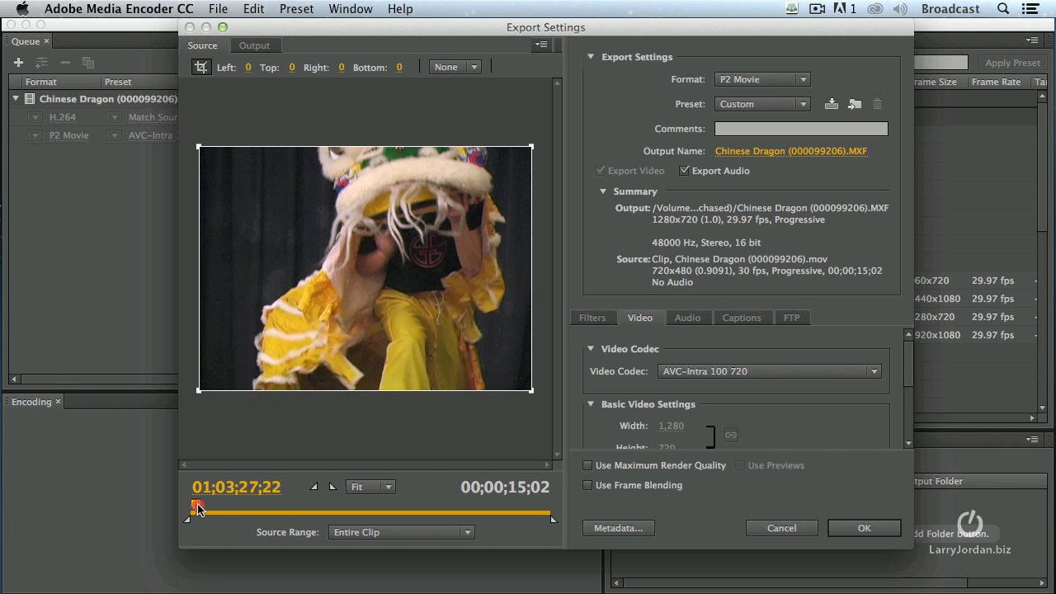
left_click_drag(197, 506, 312, 505)
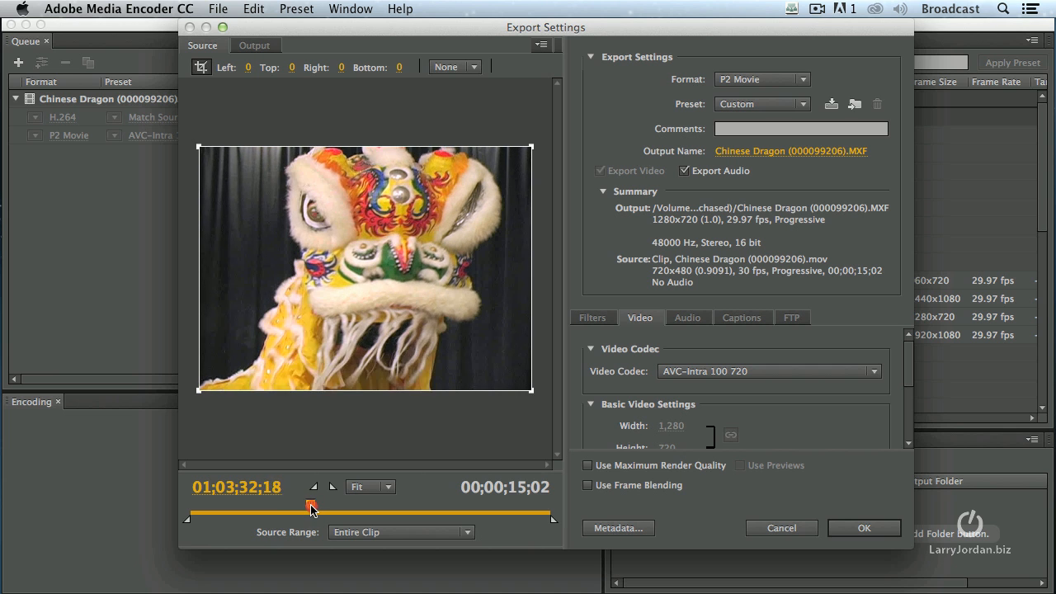
left_click_drag(311, 506, 295, 505)
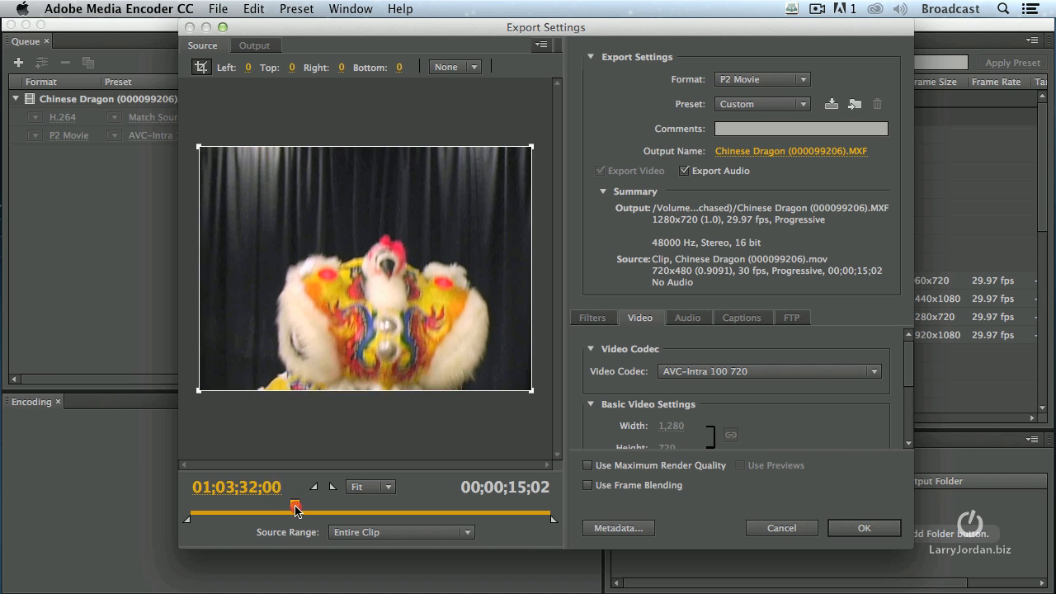
left_click_drag(295, 505, 281, 505)
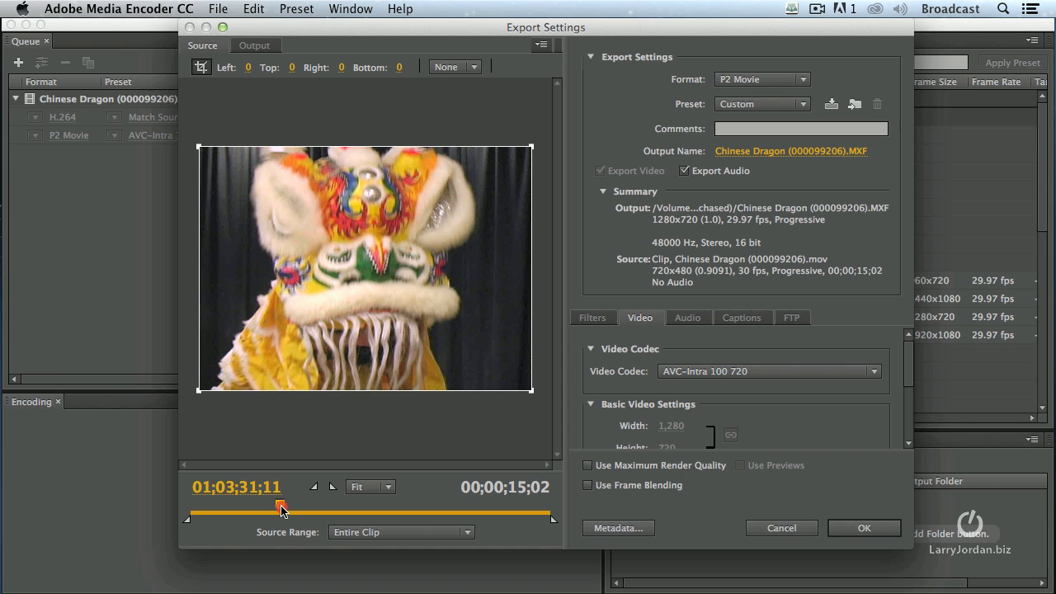
left_click_drag(282, 503, 278, 503)
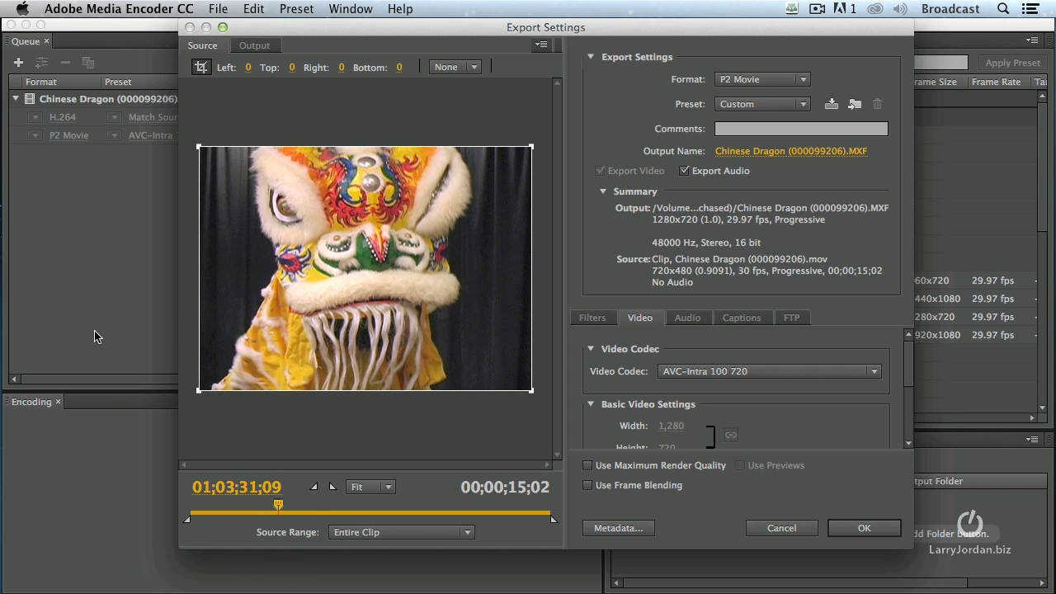
mouse_move(404, 162)
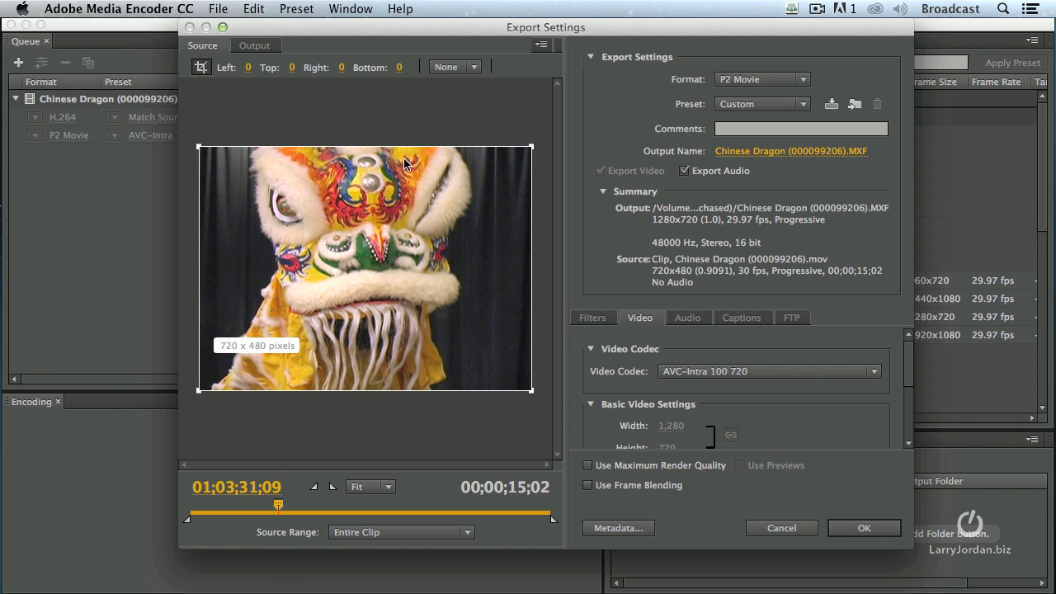
mouse_move(426, 413)
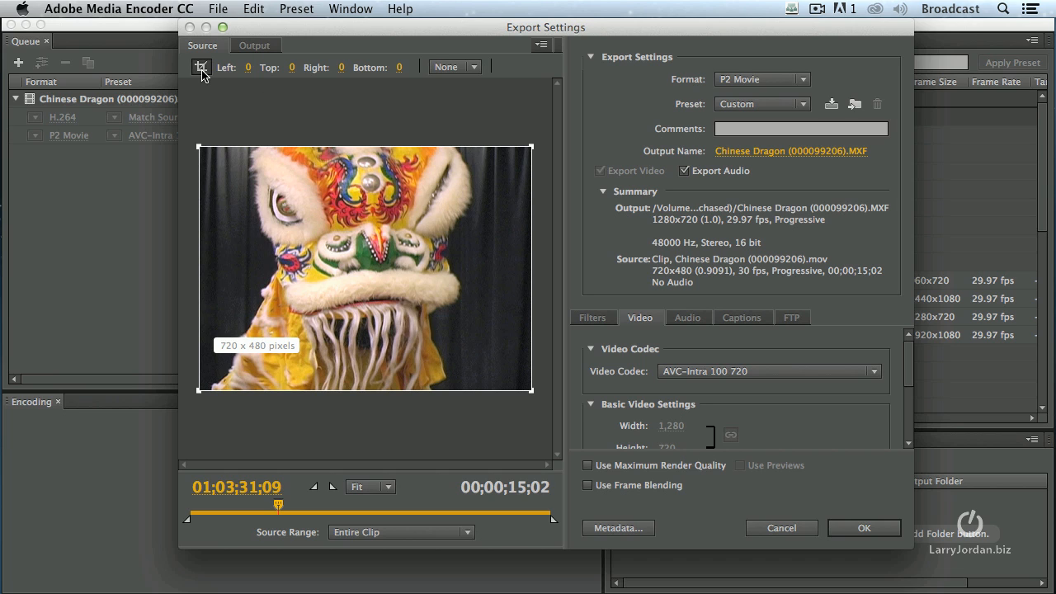
mouse_move(528, 324)
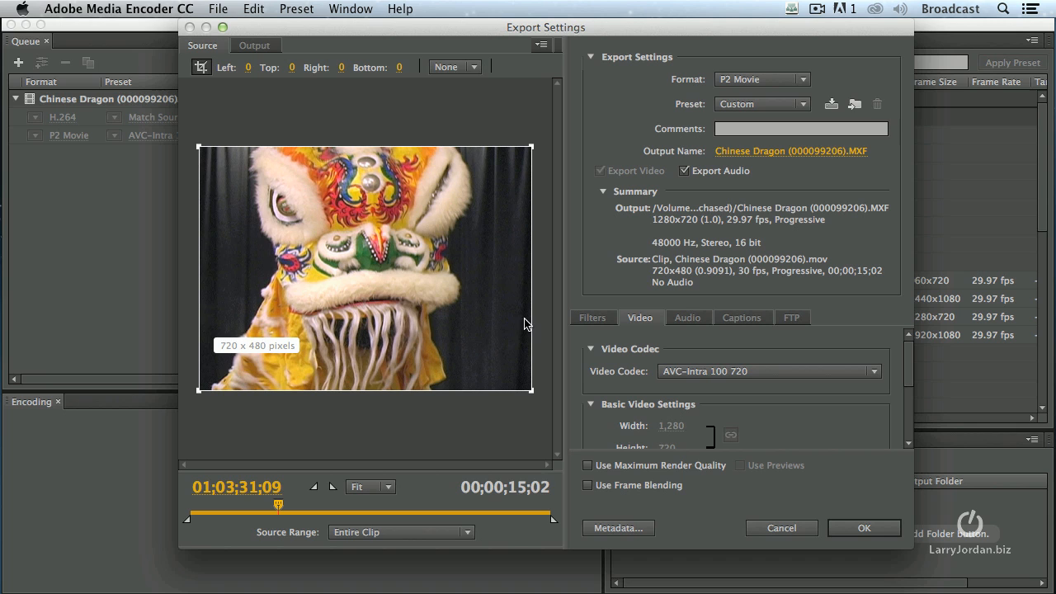
Lock the crop to 16:9, slide it up over the dragon's head, and select the Top value.
left_click(454, 66)
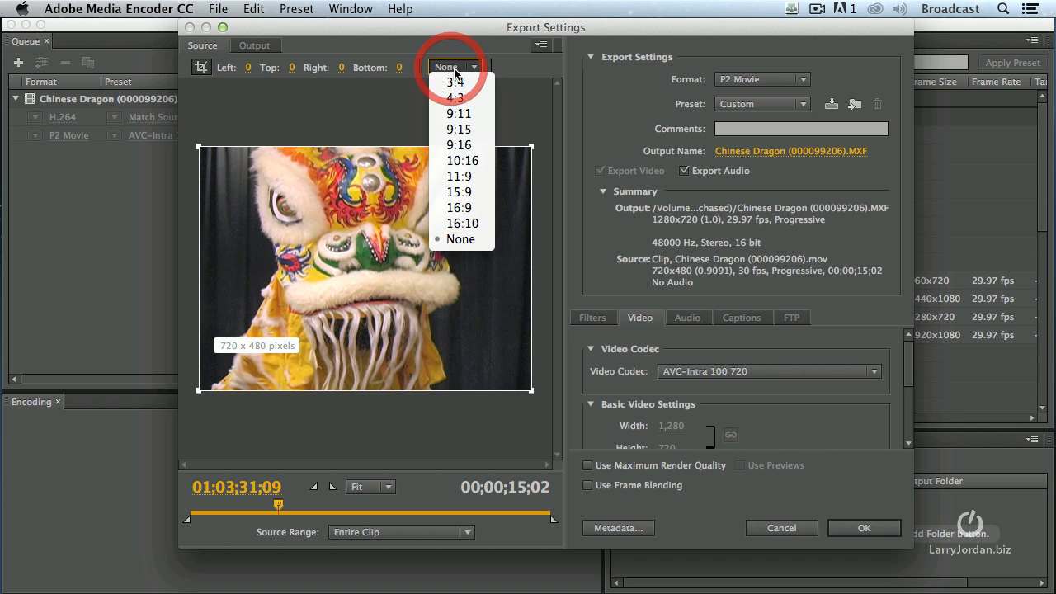
mouse_move(459, 208)
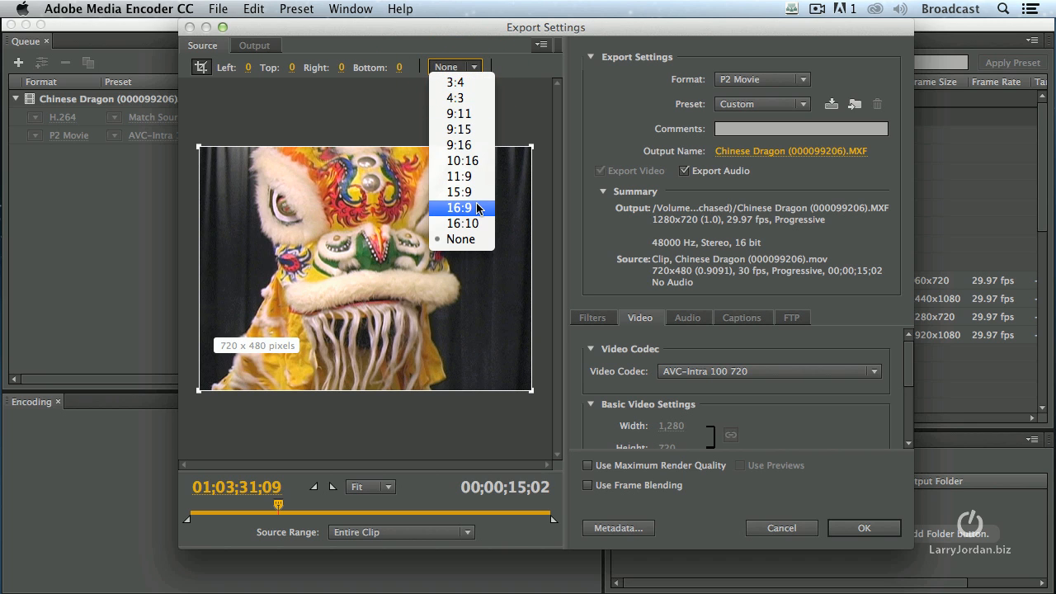
left_click(458, 207)
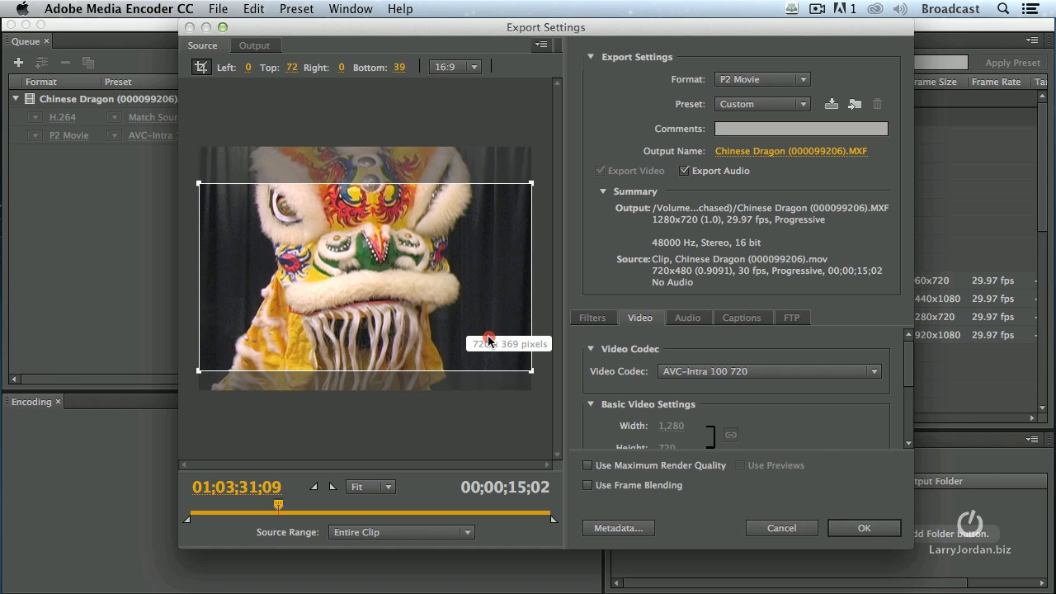
left_click_drag(489, 338, 486, 299)
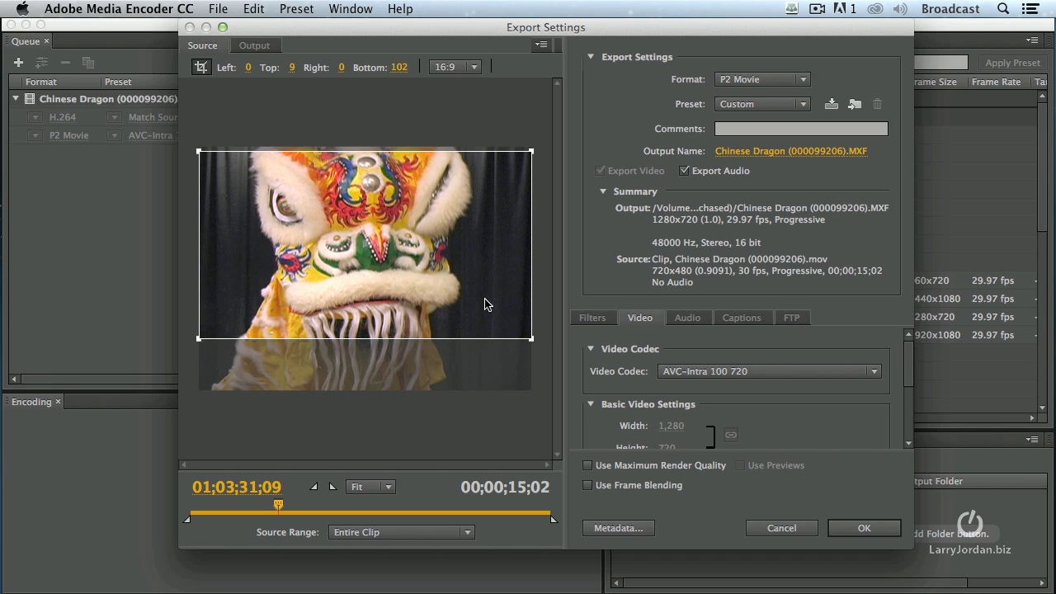
mouse_move(379, 70)
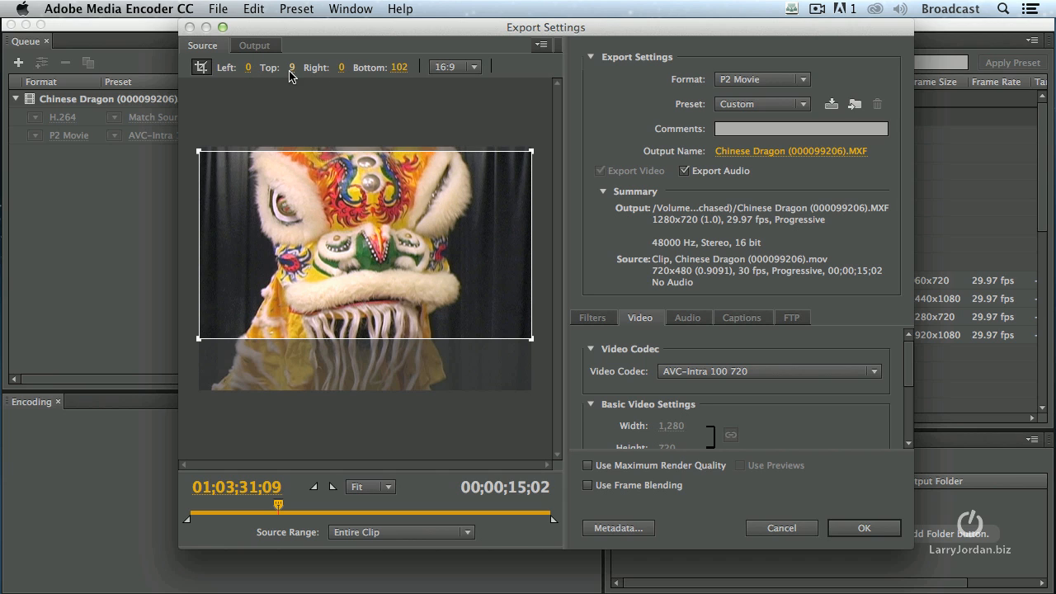
triple_click(291, 67)
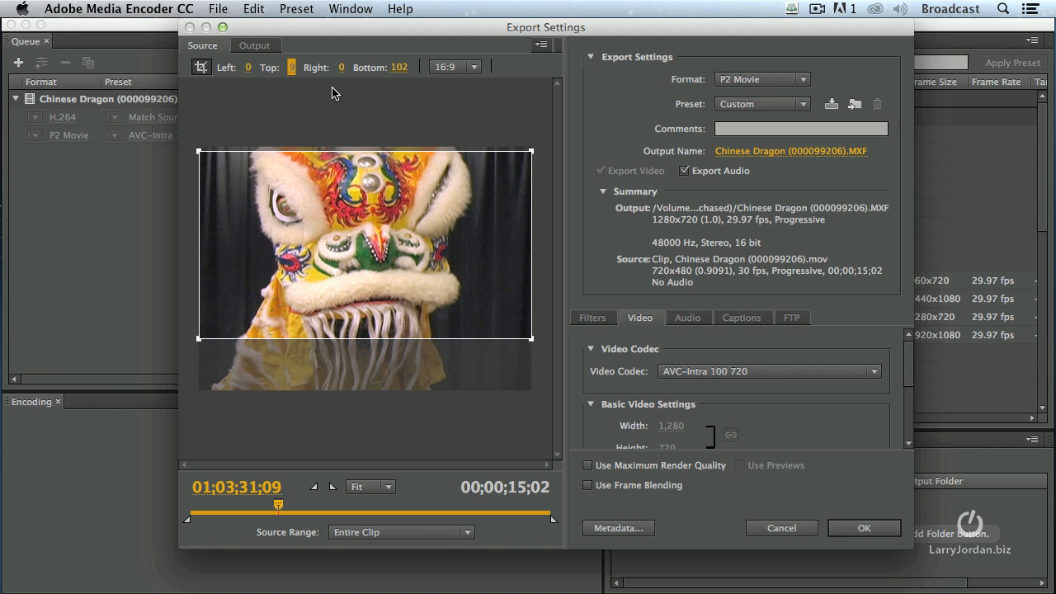
Reapply the 16:9 crop proportion so the box resets to Top 0, Bottom 111.
left_click(454, 66)
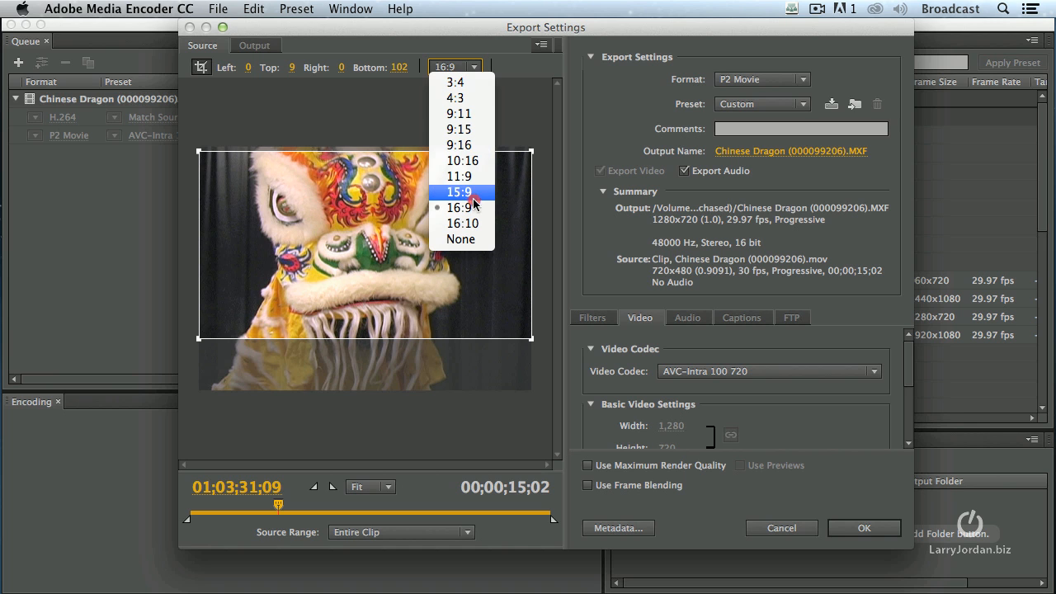
left_click(455, 207)
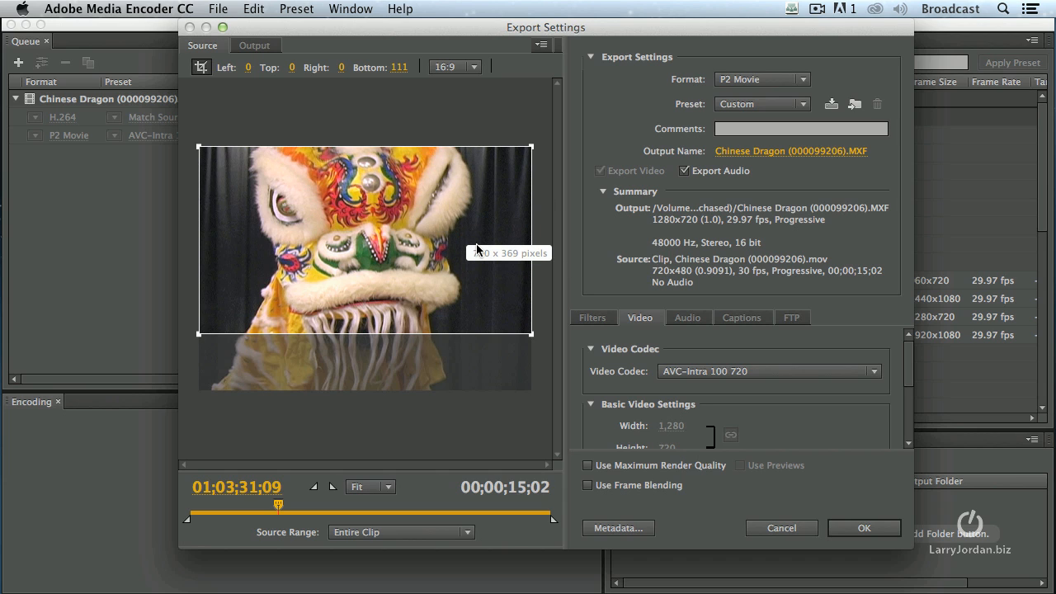
mouse_move(456, 256)
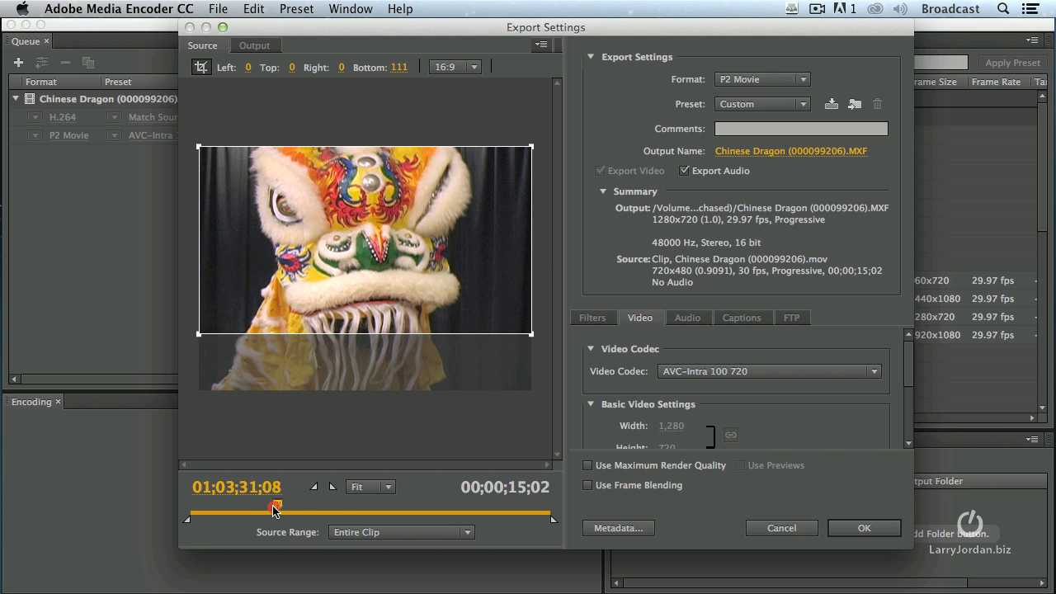
Drag the in and out points to a 00;00;02;17 range, then scrub through it.
left_click_drag(276, 505, 261, 505)
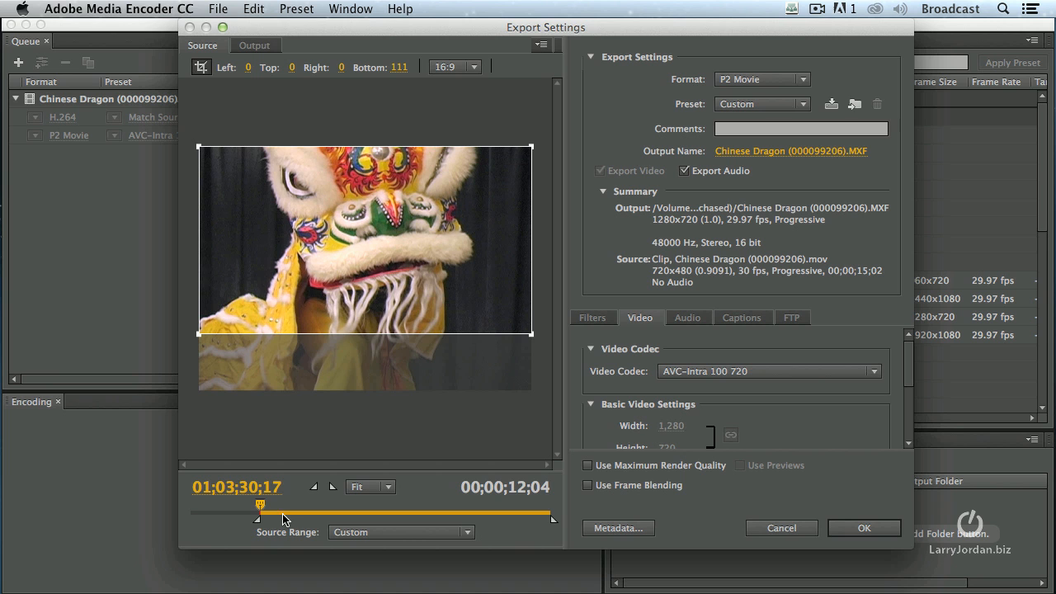
left_click_drag(260, 513, 313, 513)
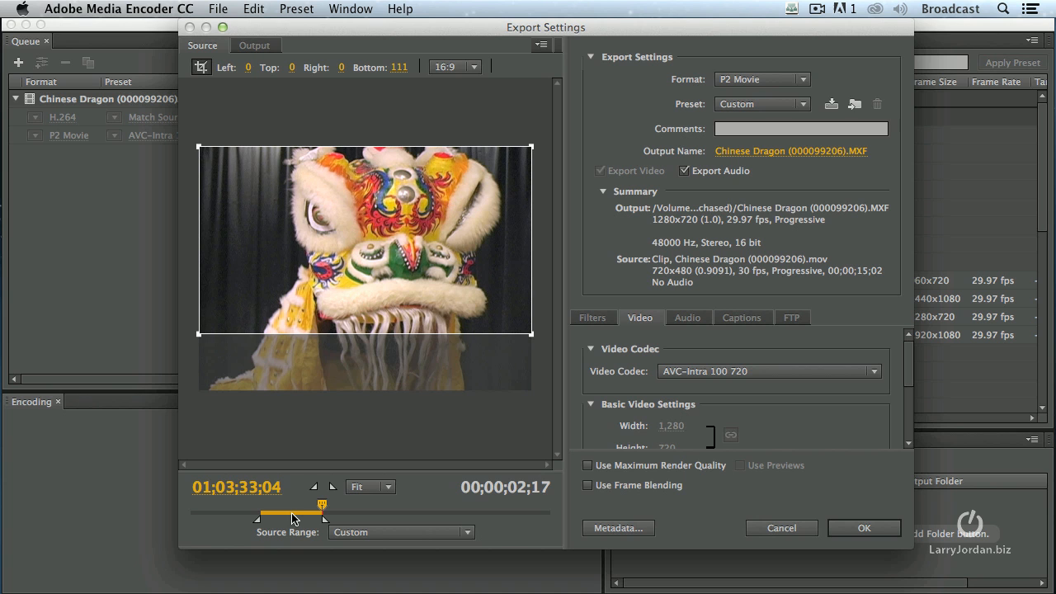
left_click_drag(322, 503, 262, 505)
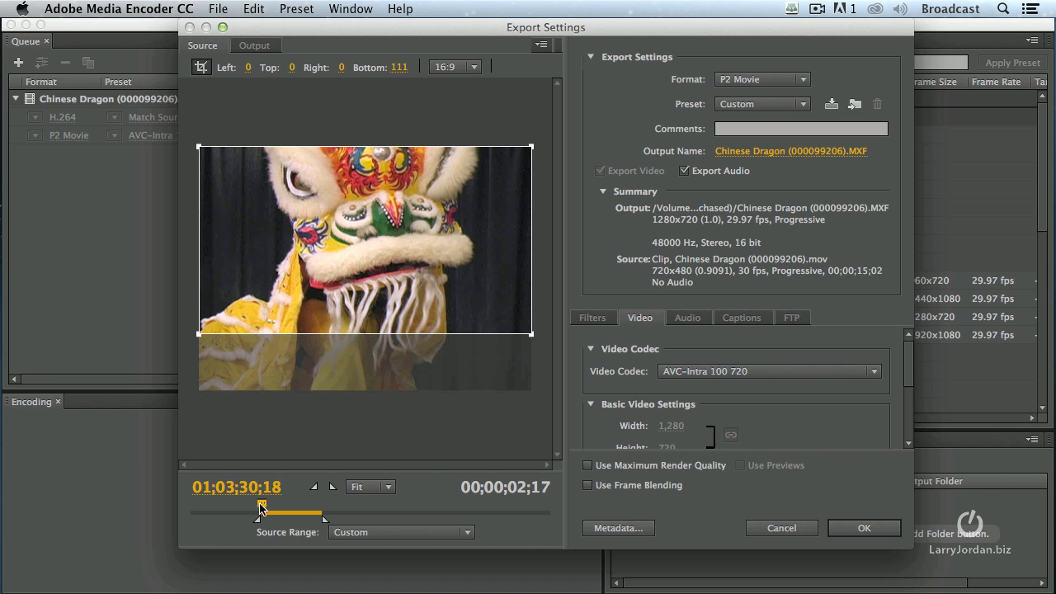
left_click_drag(260, 506, 282, 506)
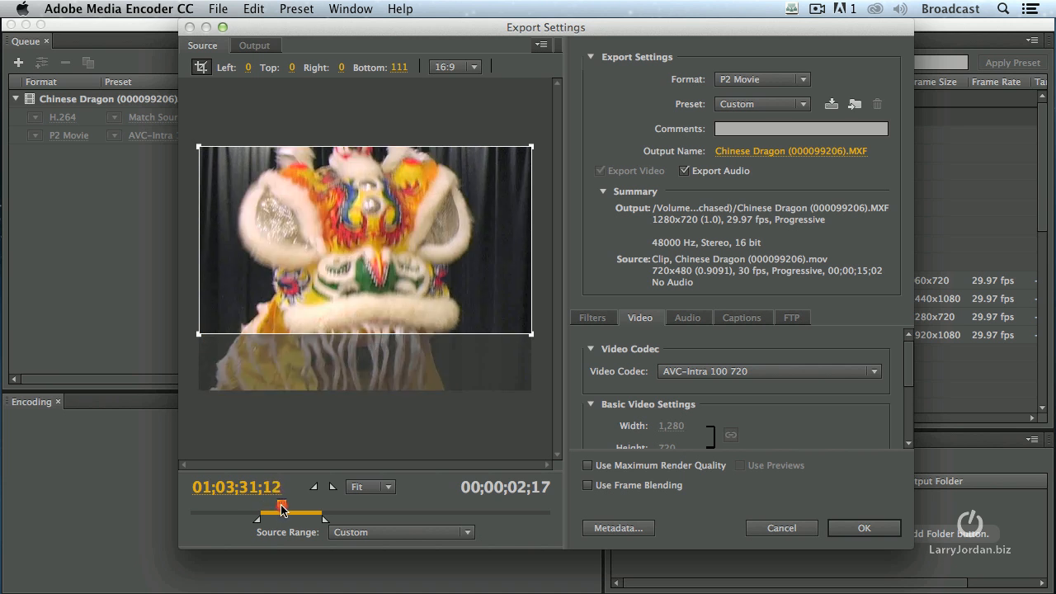
left_click_drag(282, 507, 312, 507)
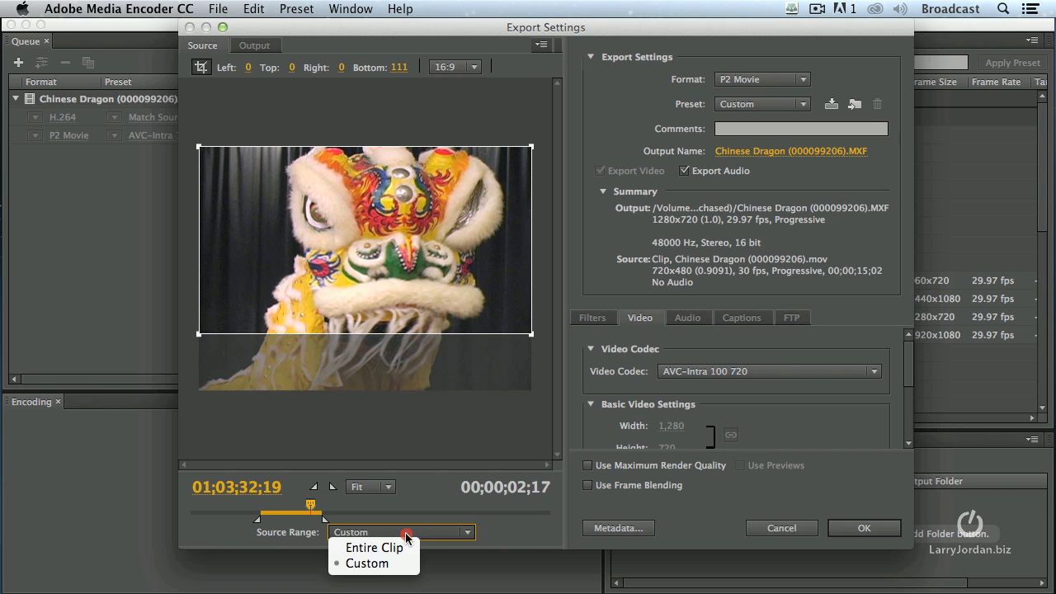
mouse_move(374, 547)
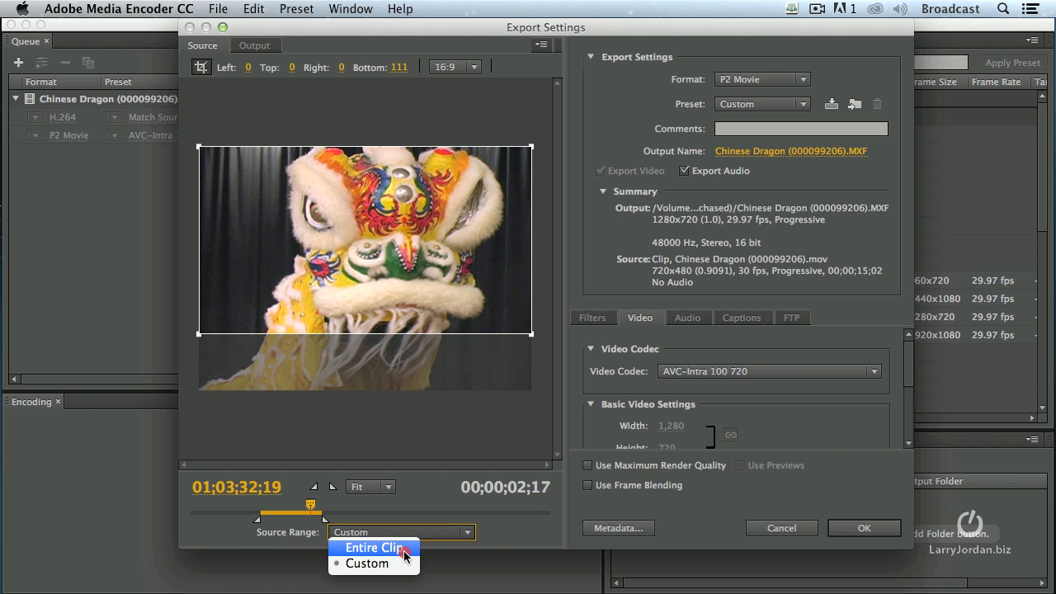
Switch Source Range to Entire Clip, restoring the full 00;00;15;02 duration.
left_click(374, 547)
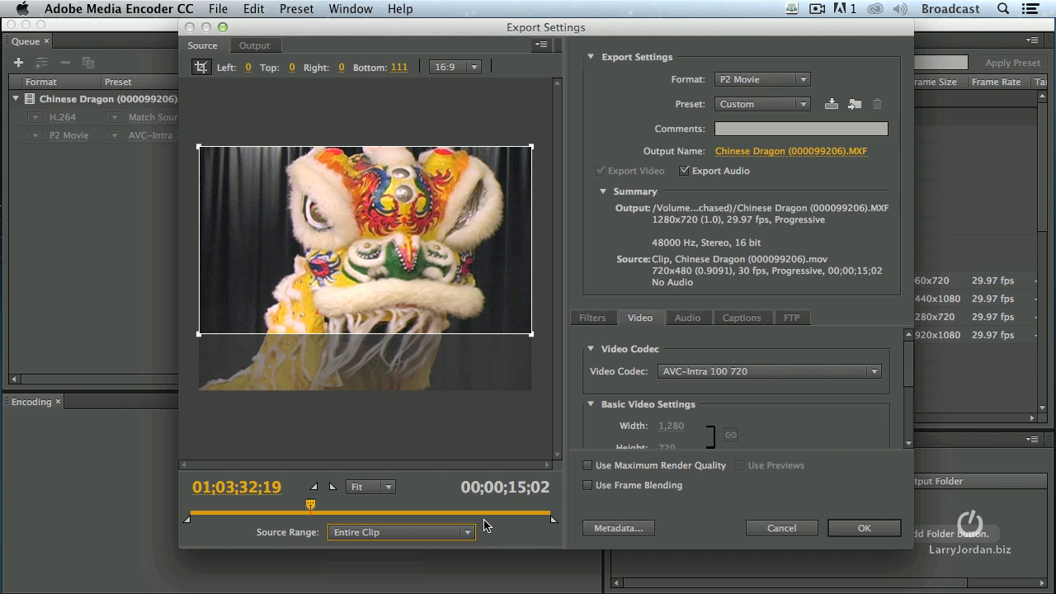
mouse_move(218, 58)
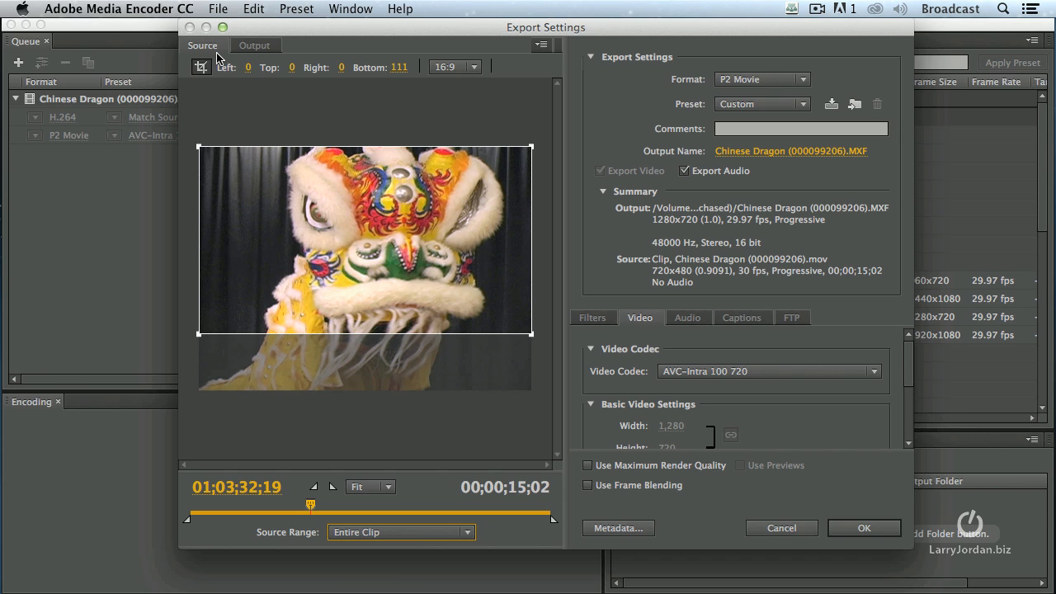
mouse_move(428, 362)
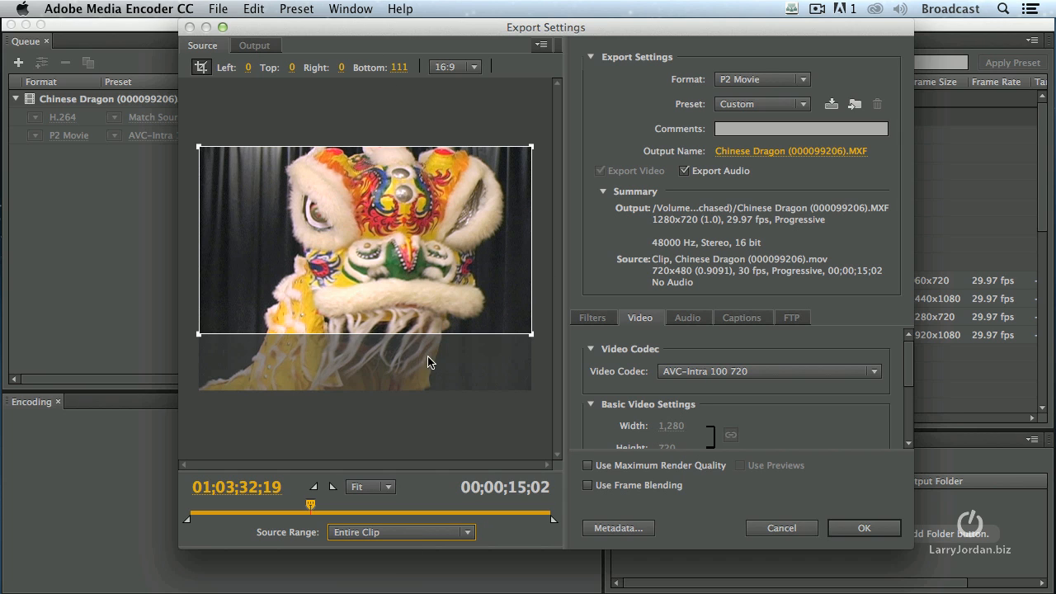
mouse_move(265, 449)
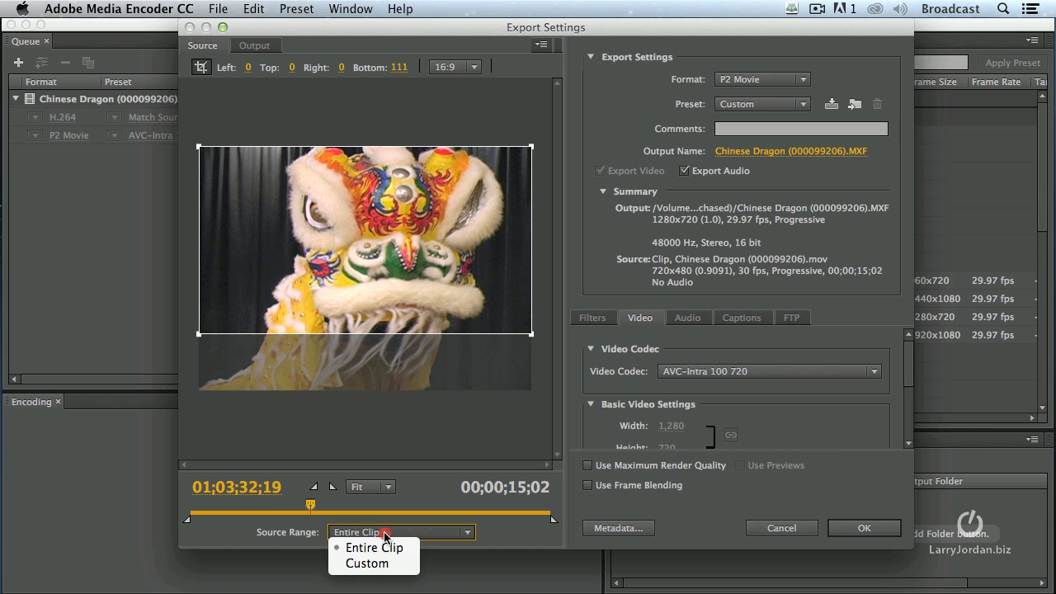
mouse_move(418, 459)
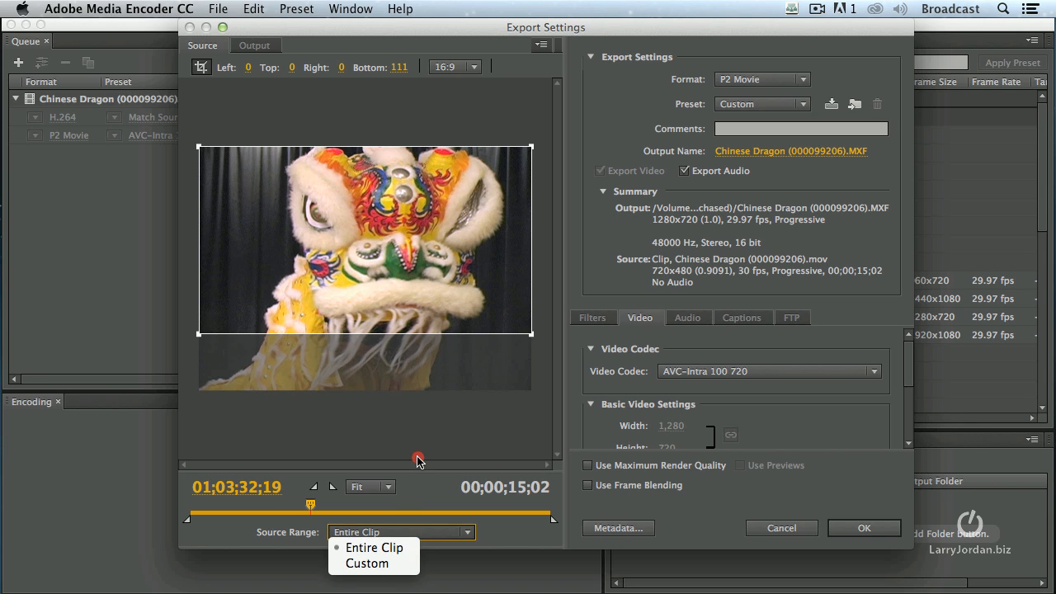
left_click(373, 547)
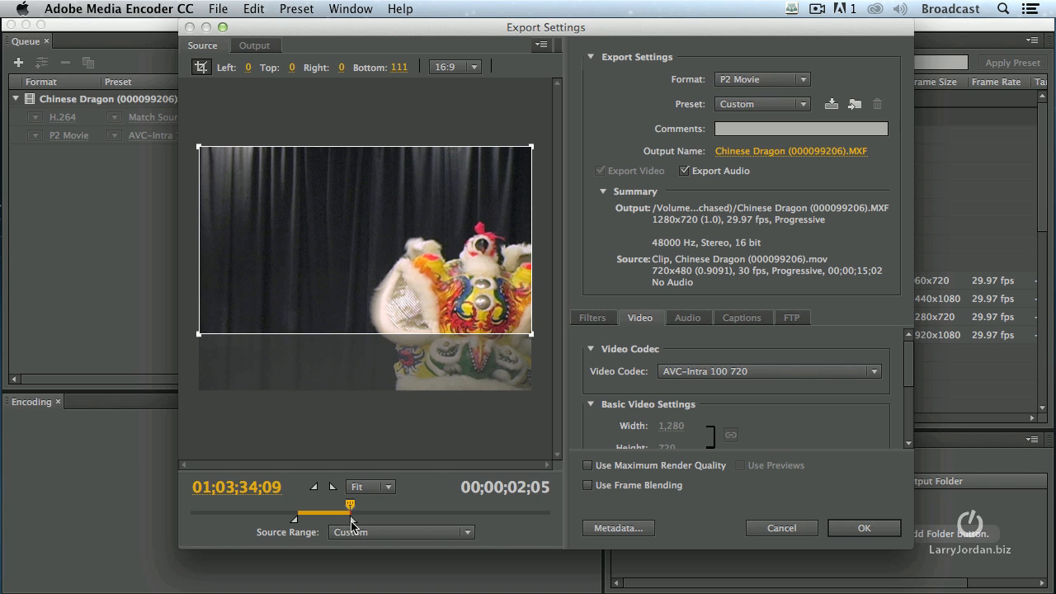
left_click(401, 531)
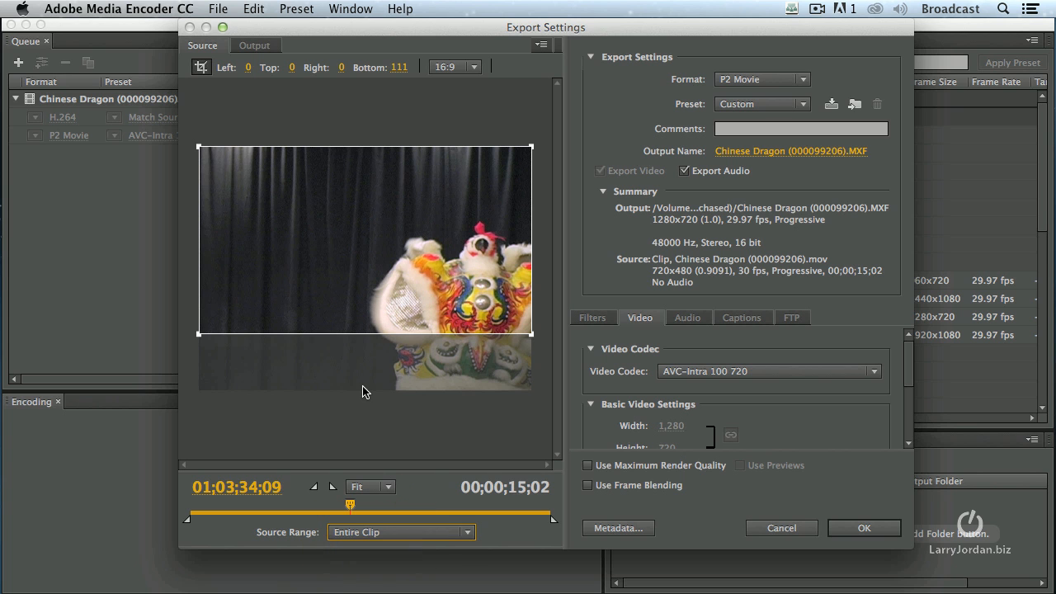